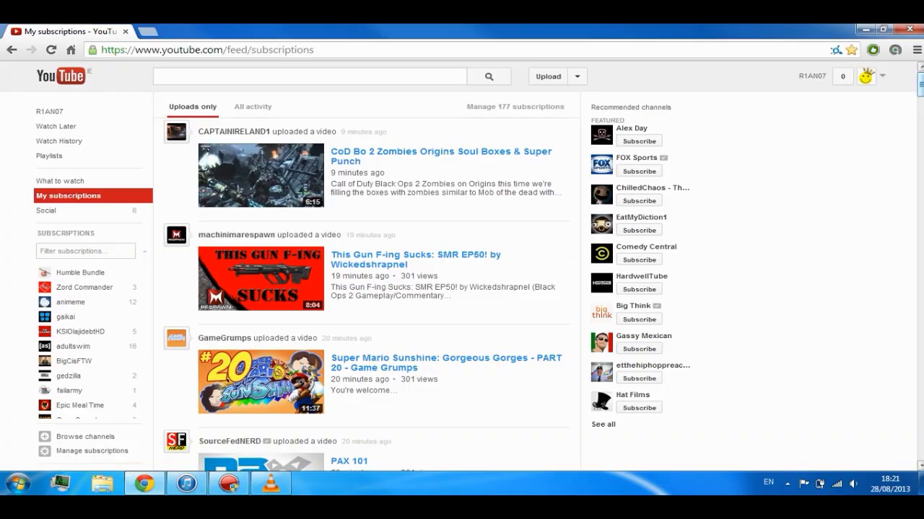
Step: Scroll the subscriptions feed down to the footer's 'Try something new!' link
{"action": "scroll", "scroll_direction": "down", "scroll_amount": 3}
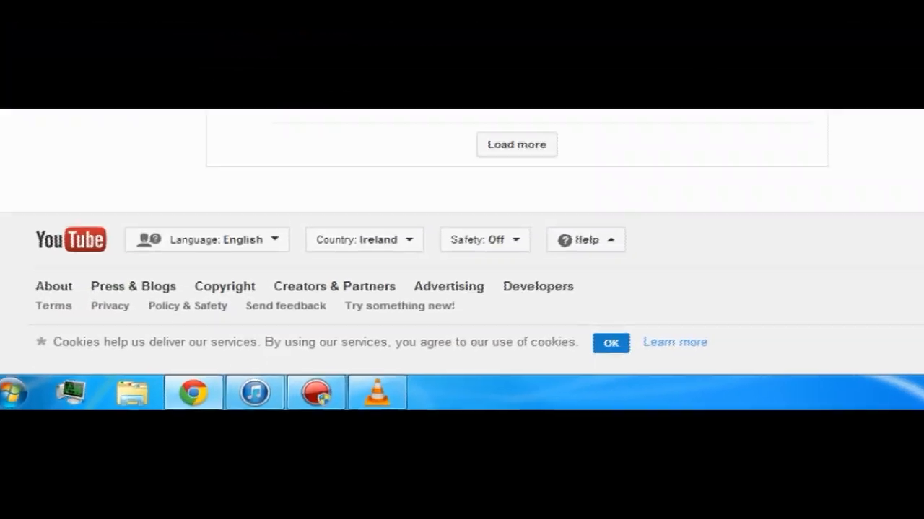
{"action": "scroll", "scroll_direction": "down", "scroll_amount": 3}
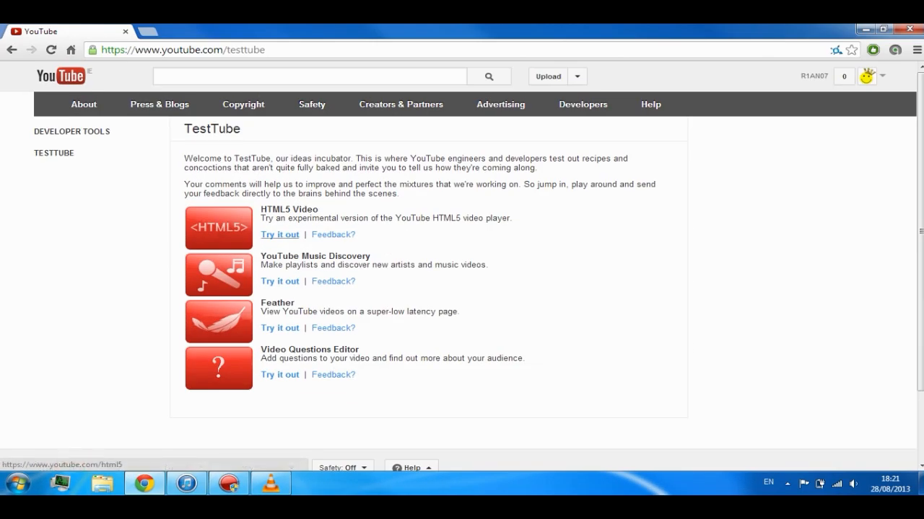
Step: Open the HTML5 Video trial from TestTube and join the HTML5 trial
{"action": "left_click", "coordinate": [279, 234]}
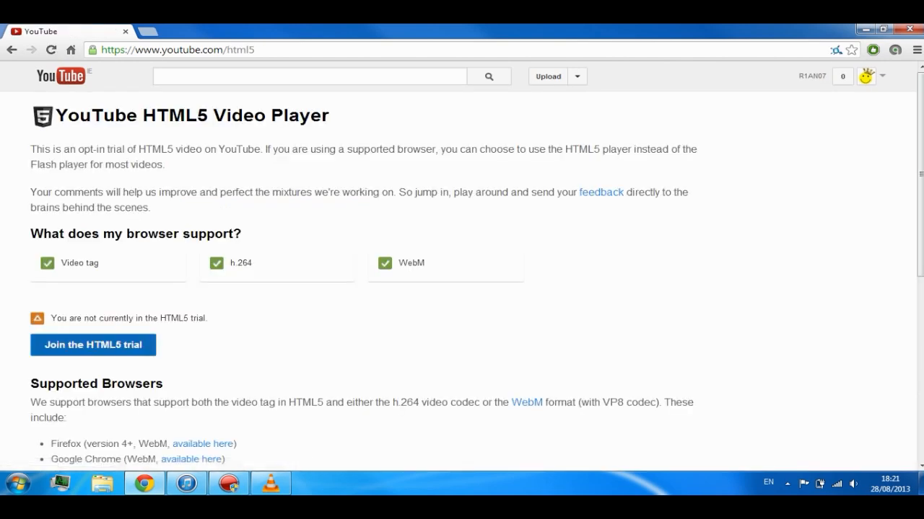
{"action": "left_click", "coordinate": [92, 345]}
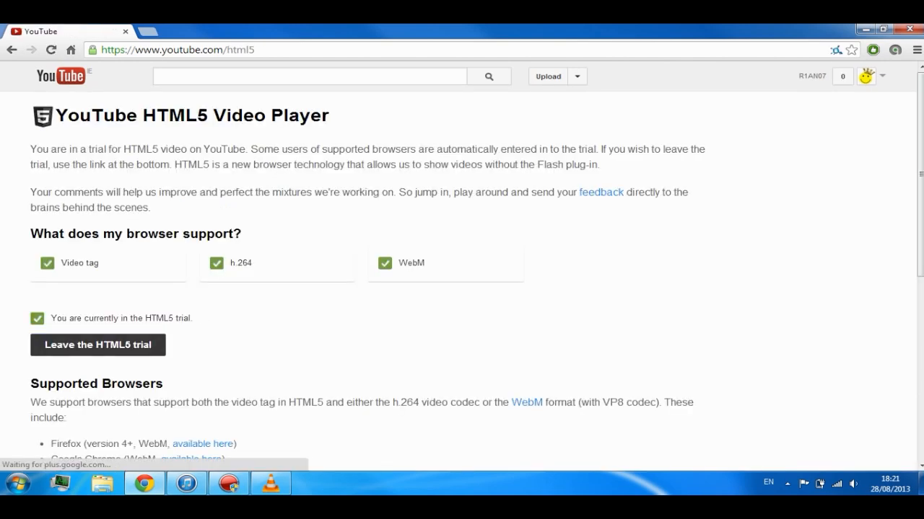
{"action": "scroll", "scroll_direction": "down", "scroll_amount": 3}
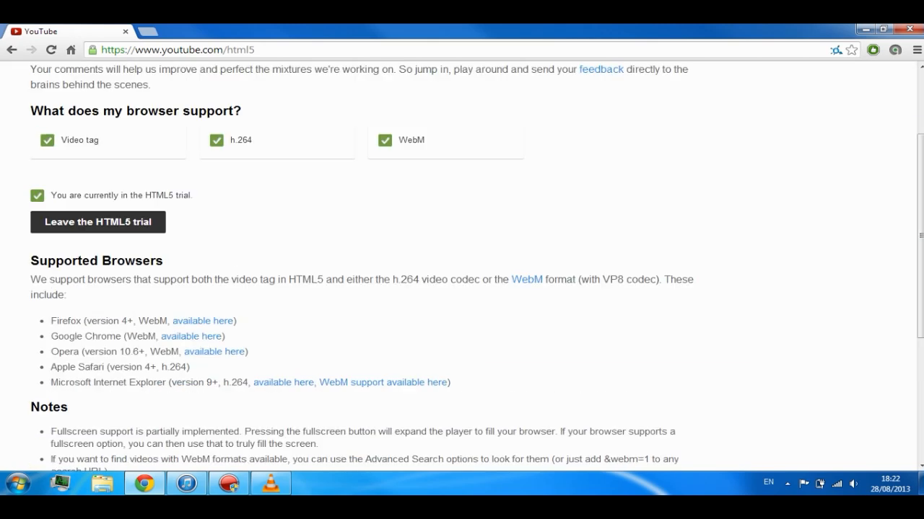
{"action": "scroll", "scroll_direction": "up", "scroll_amount": 3}
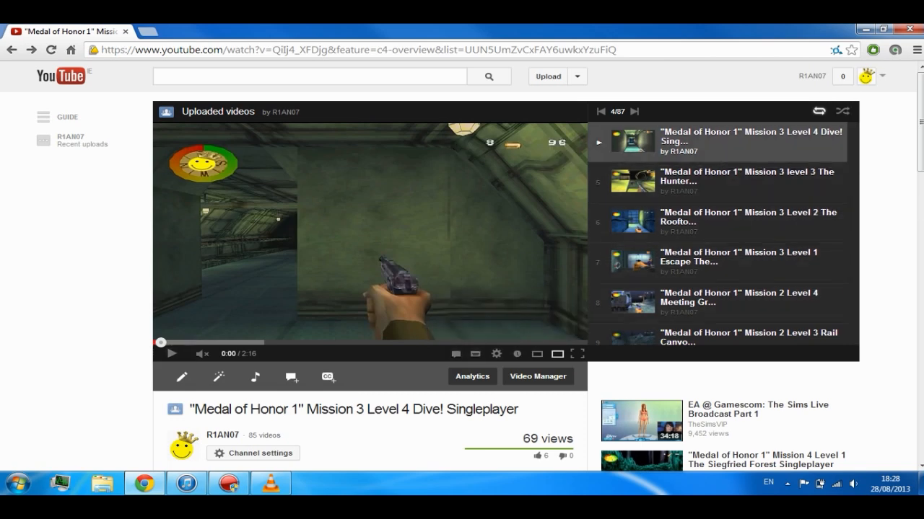
Step: Go to the YouTube account settings from the Medal of Honor video page
{"action": "left_click", "coordinate": [865, 76]}
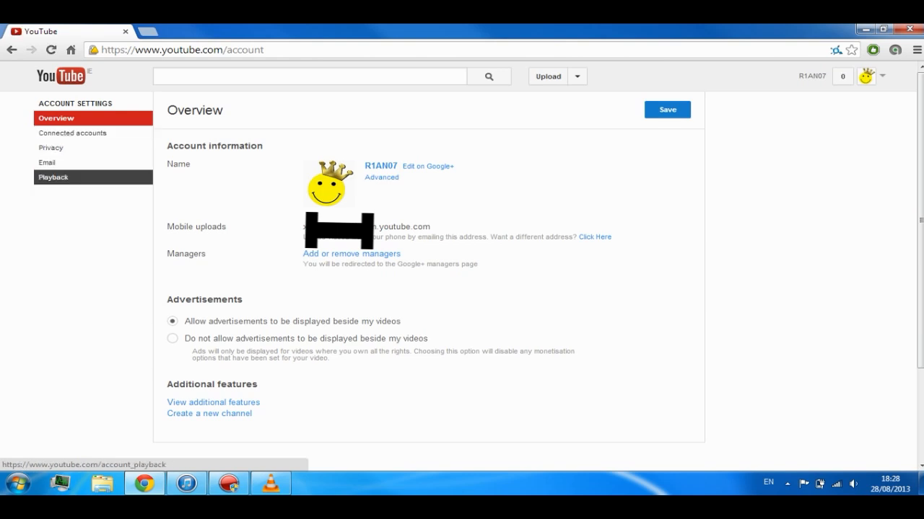
Step: Uncheck 'Show annotations on videos' under Playback and save
{"action": "left_click", "coordinate": [52, 177]}
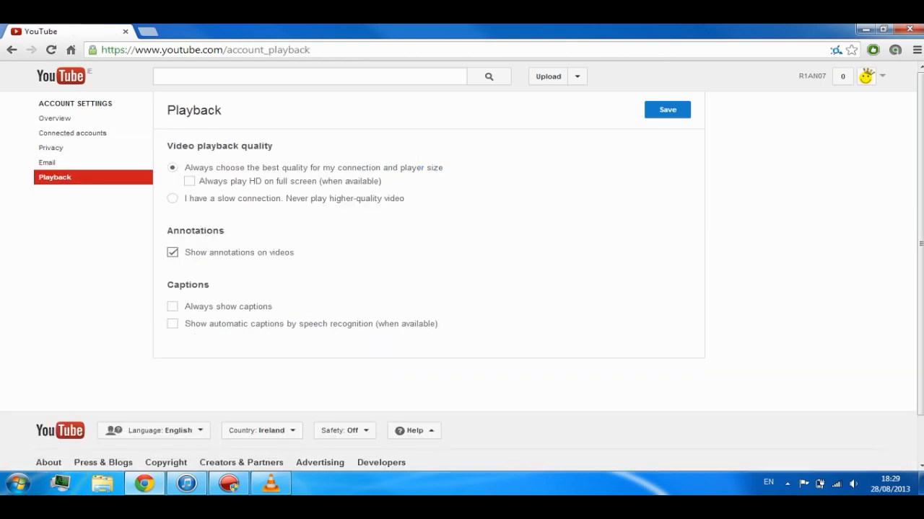
{"action": "left_click", "coordinate": [171, 251]}
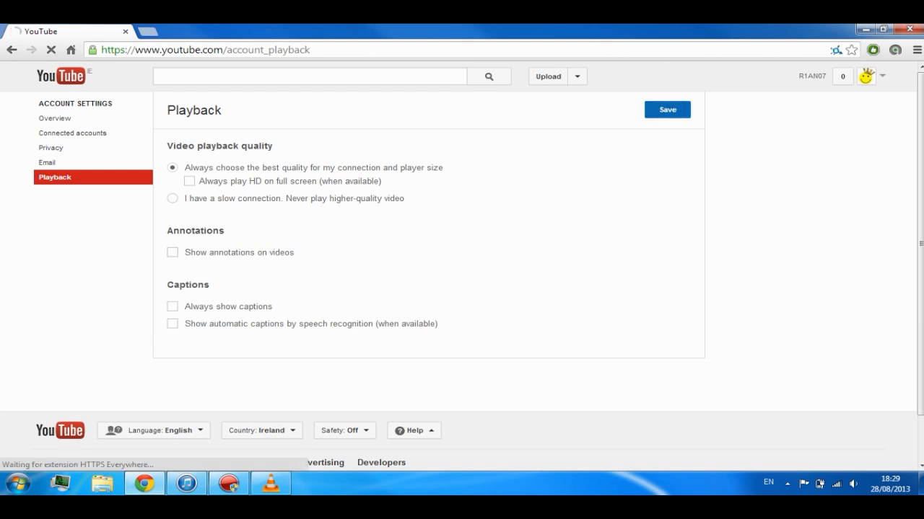
{"action": "left_click", "coordinate": [666, 110]}
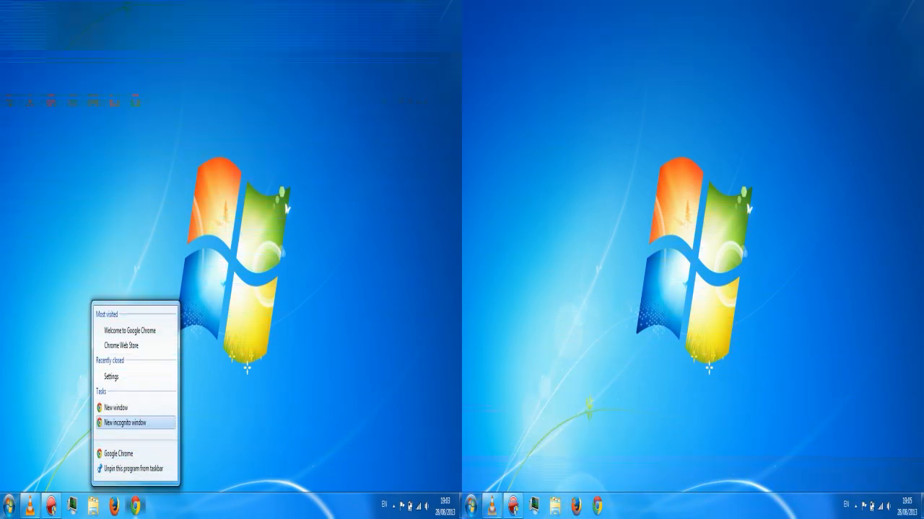
Step: Choose 'New incognito window' from the Chrome taskbar jump list
{"action": "left_click", "coordinate": [126, 422]}
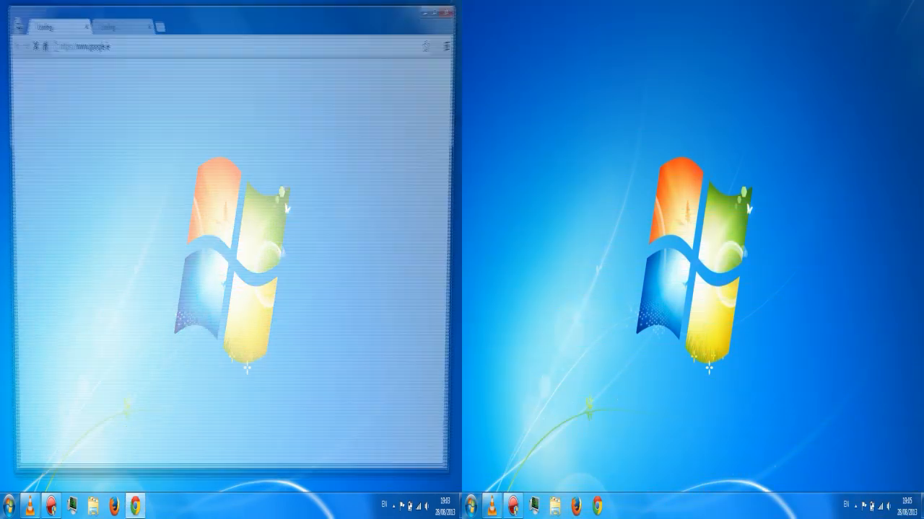